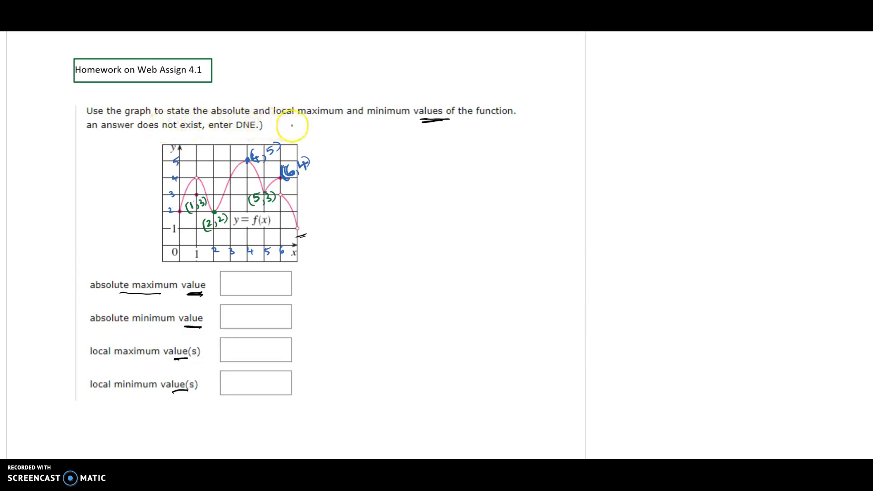
mouse_move(324, 124)
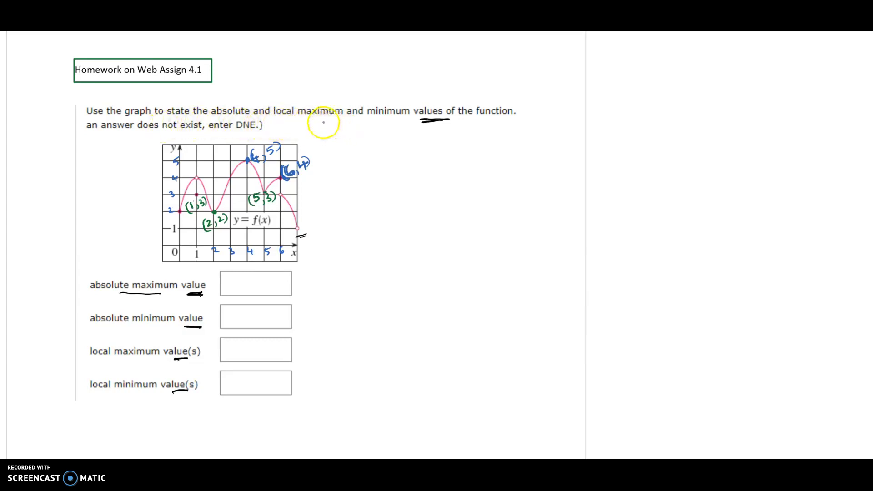
mouse_move(503, 122)
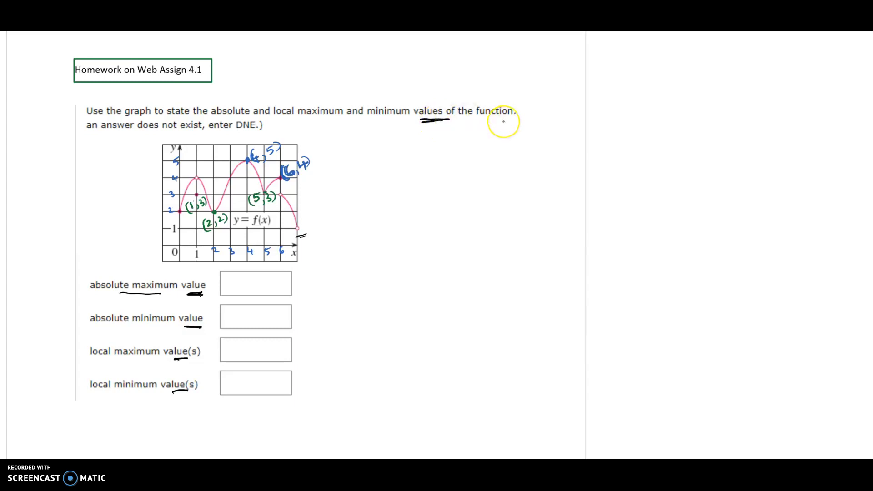
mouse_move(293, 232)
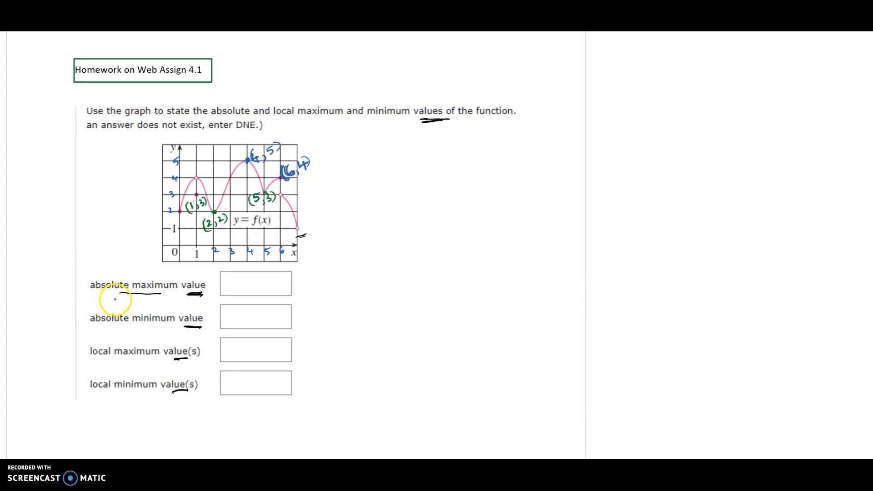
mouse_move(203, 295)
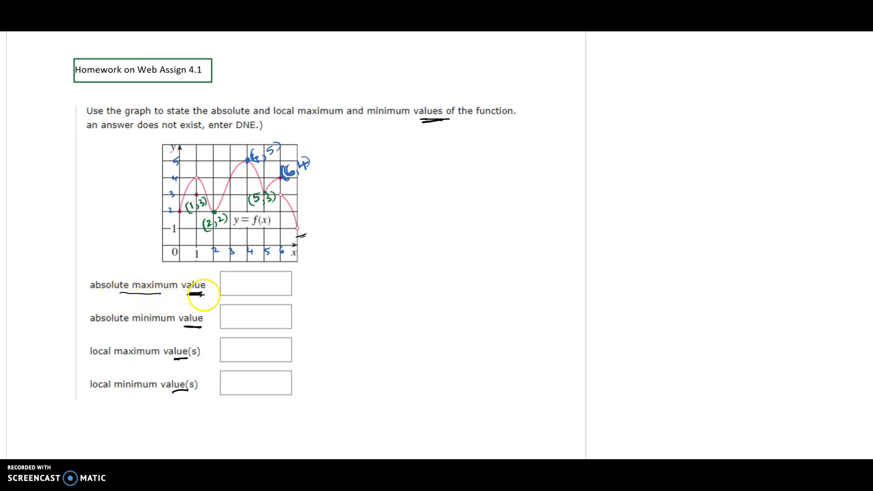
mouse_move(153, 293)
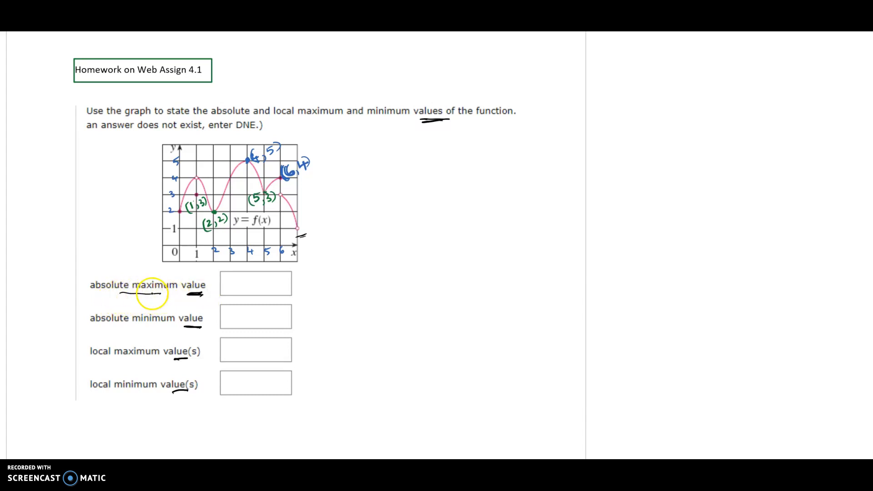
mouse_move(167, 293)
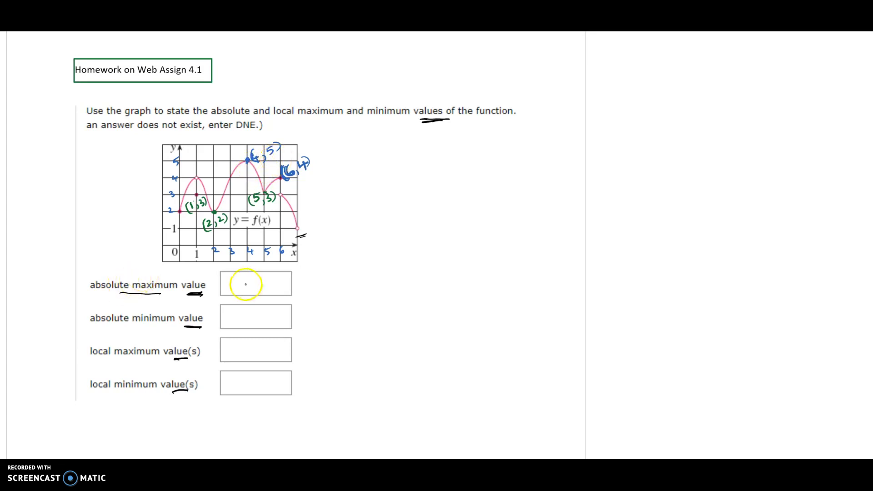
text(5)
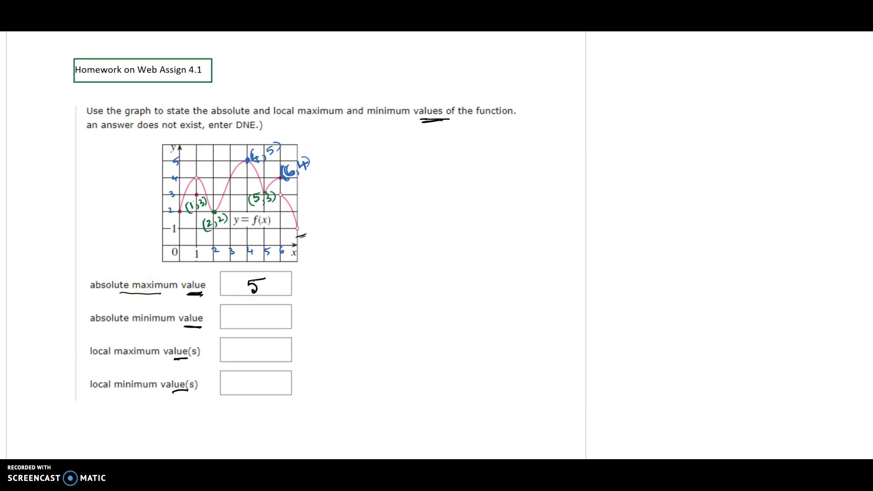
mouse_move(164, 324)
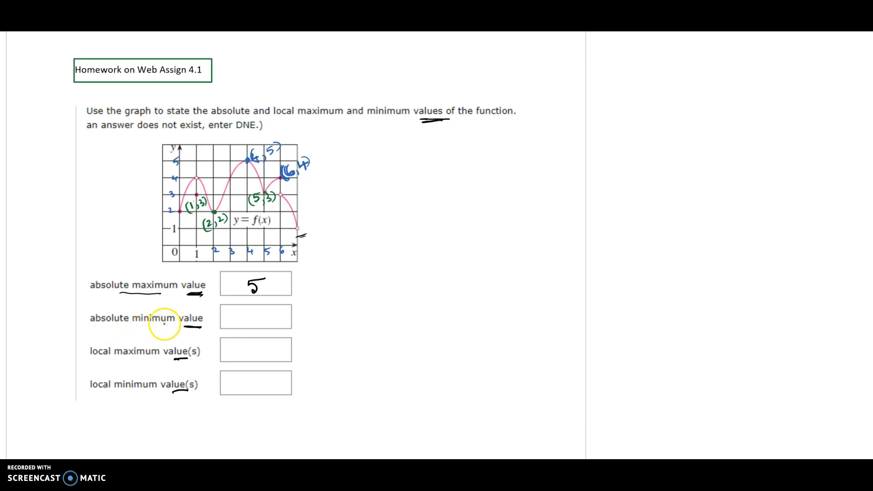
mouse_move(165, 324)
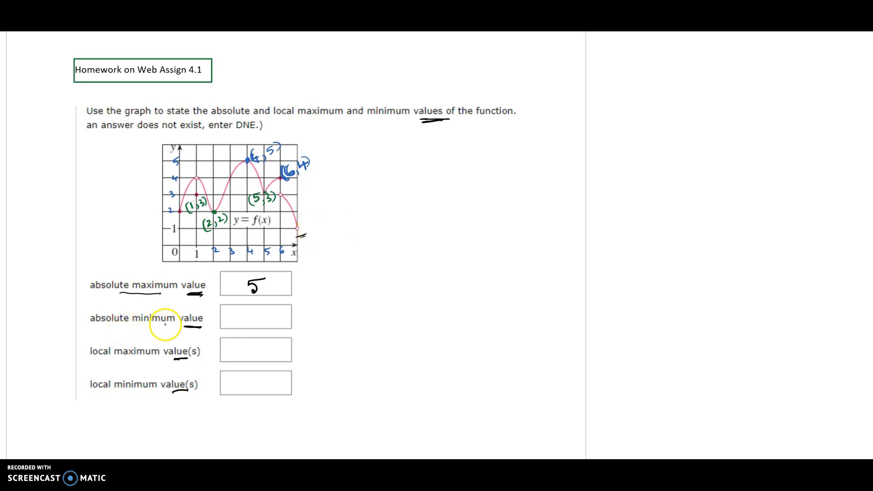
mouse_move(303, 235)
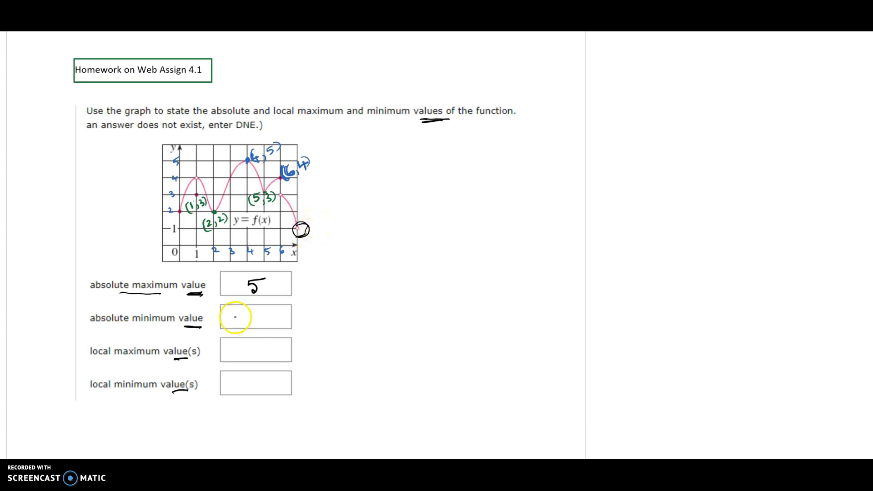
text(DNE)
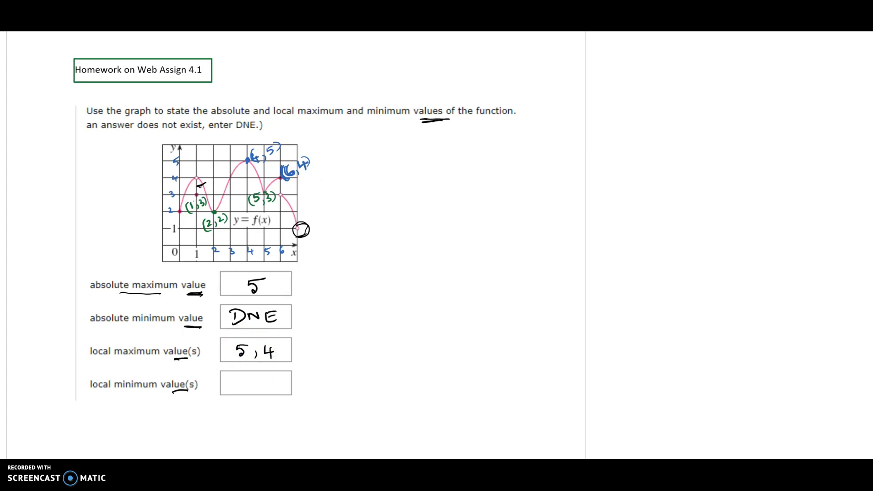
mouse_move(169, 393)
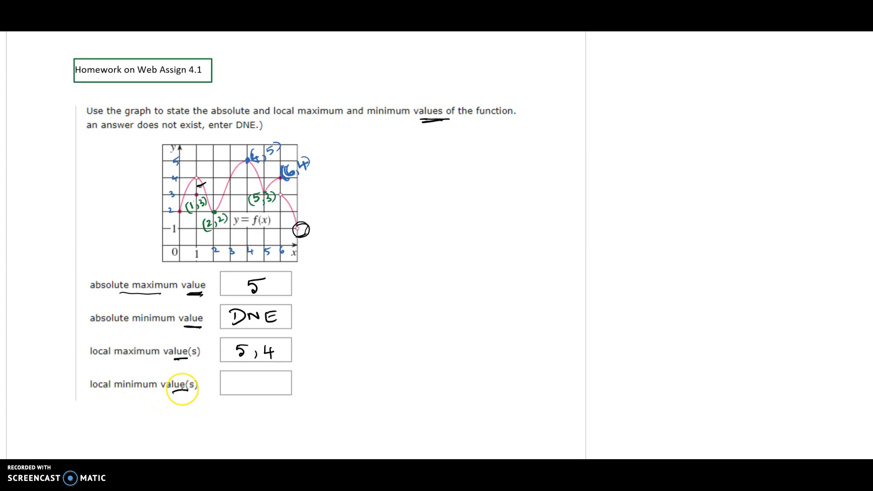
mouse_move(261, 207)
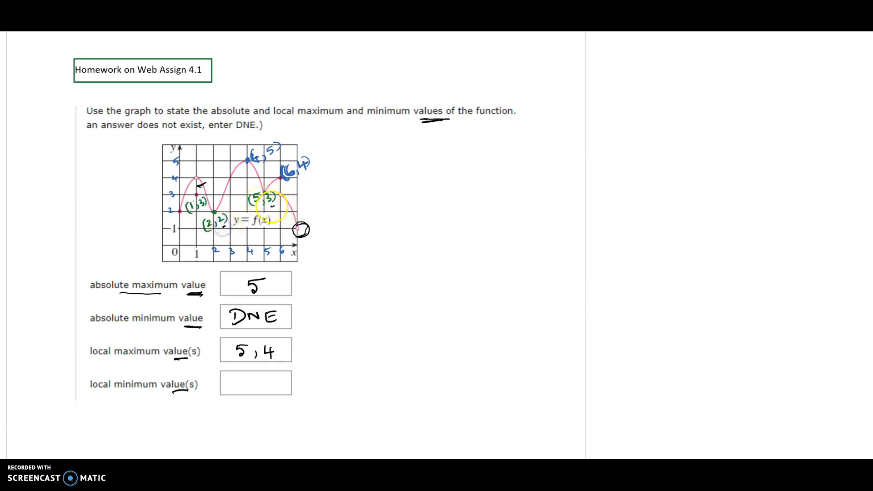
text(2)
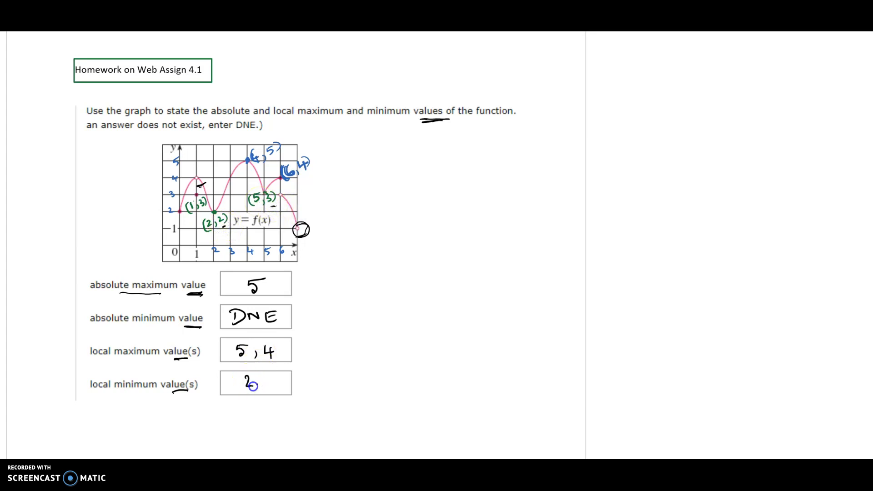